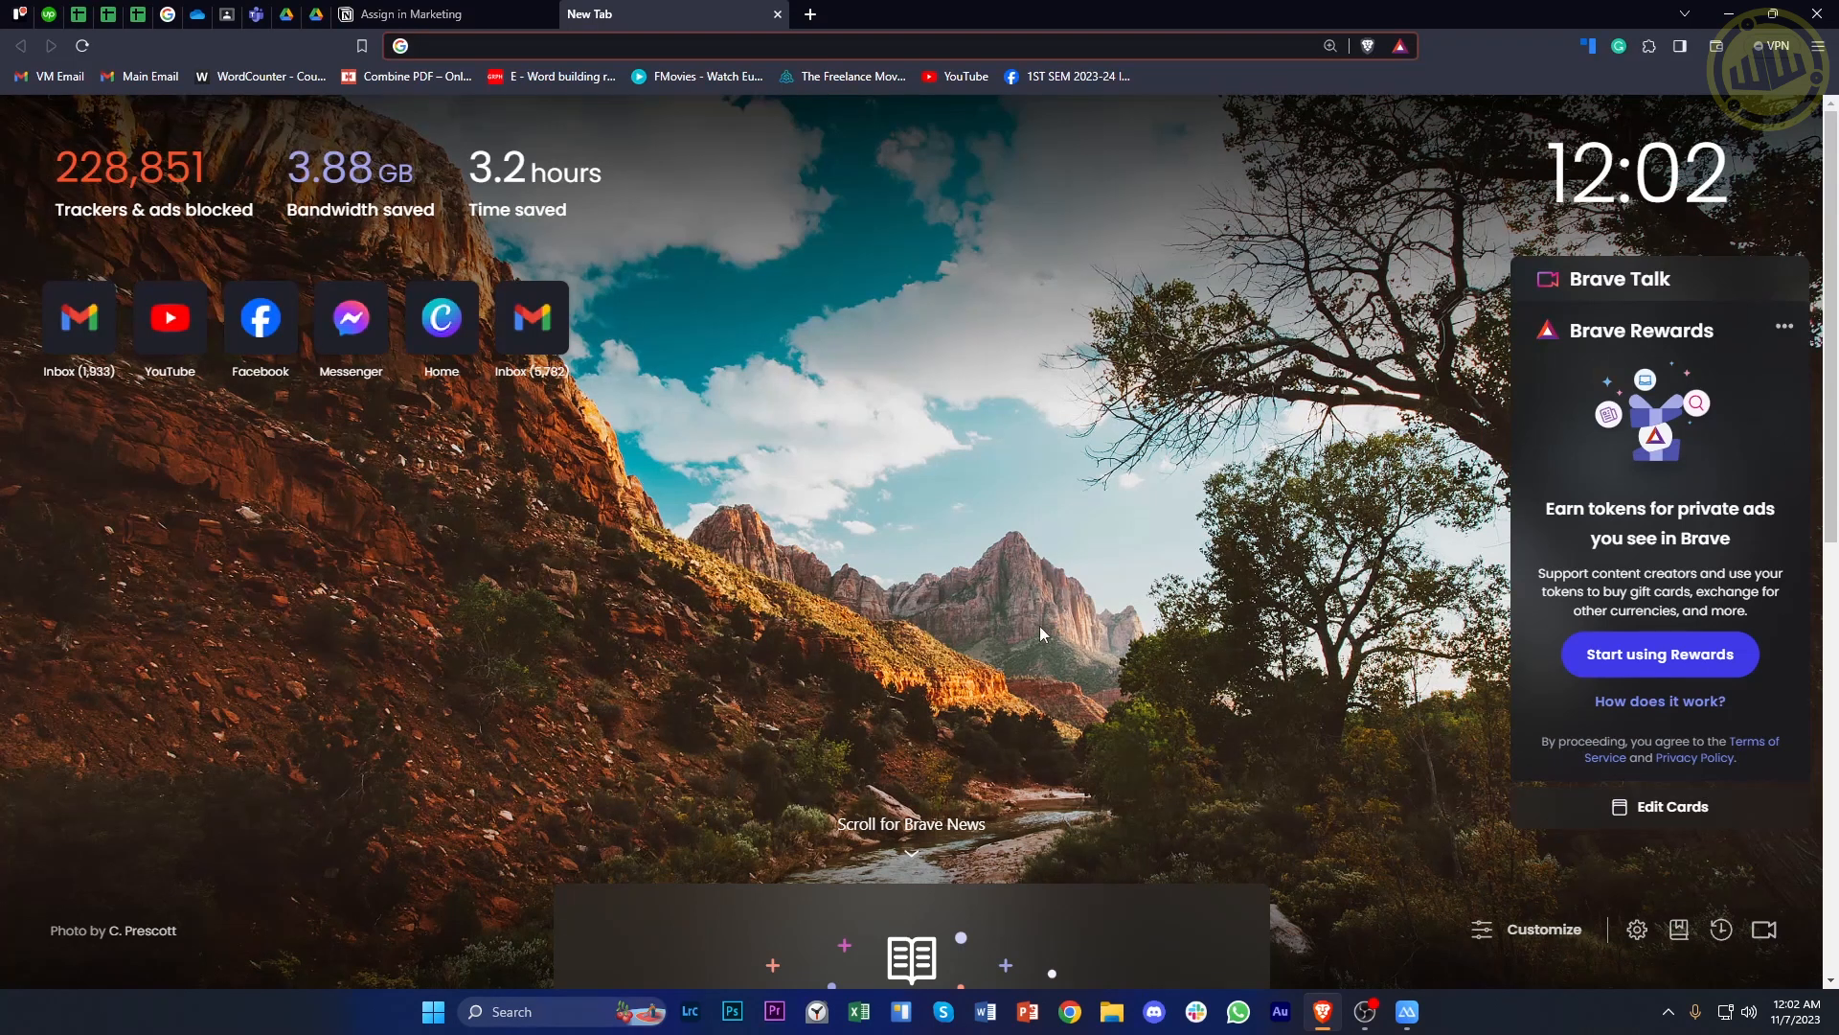
# - Load the Microsoft Bing homepage from Brave's new tab page
pyautogui.click(414, 45)
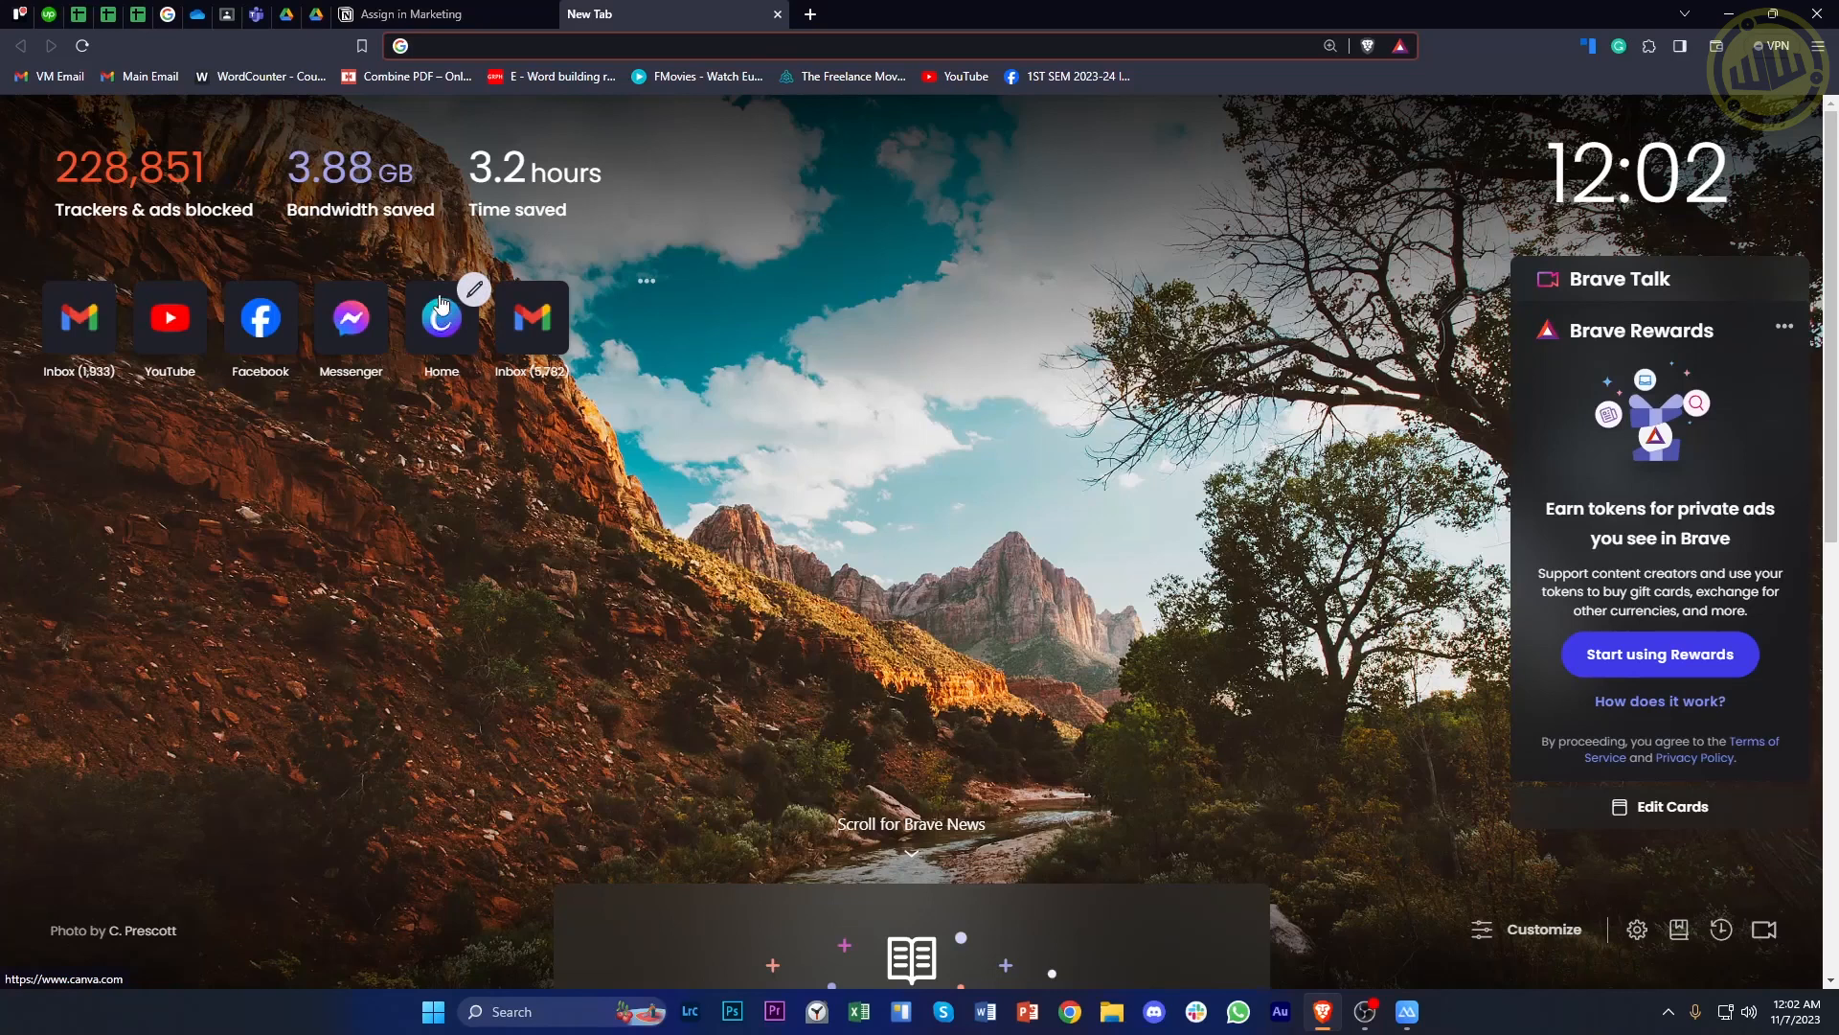
pyautogui.click(868, 46)
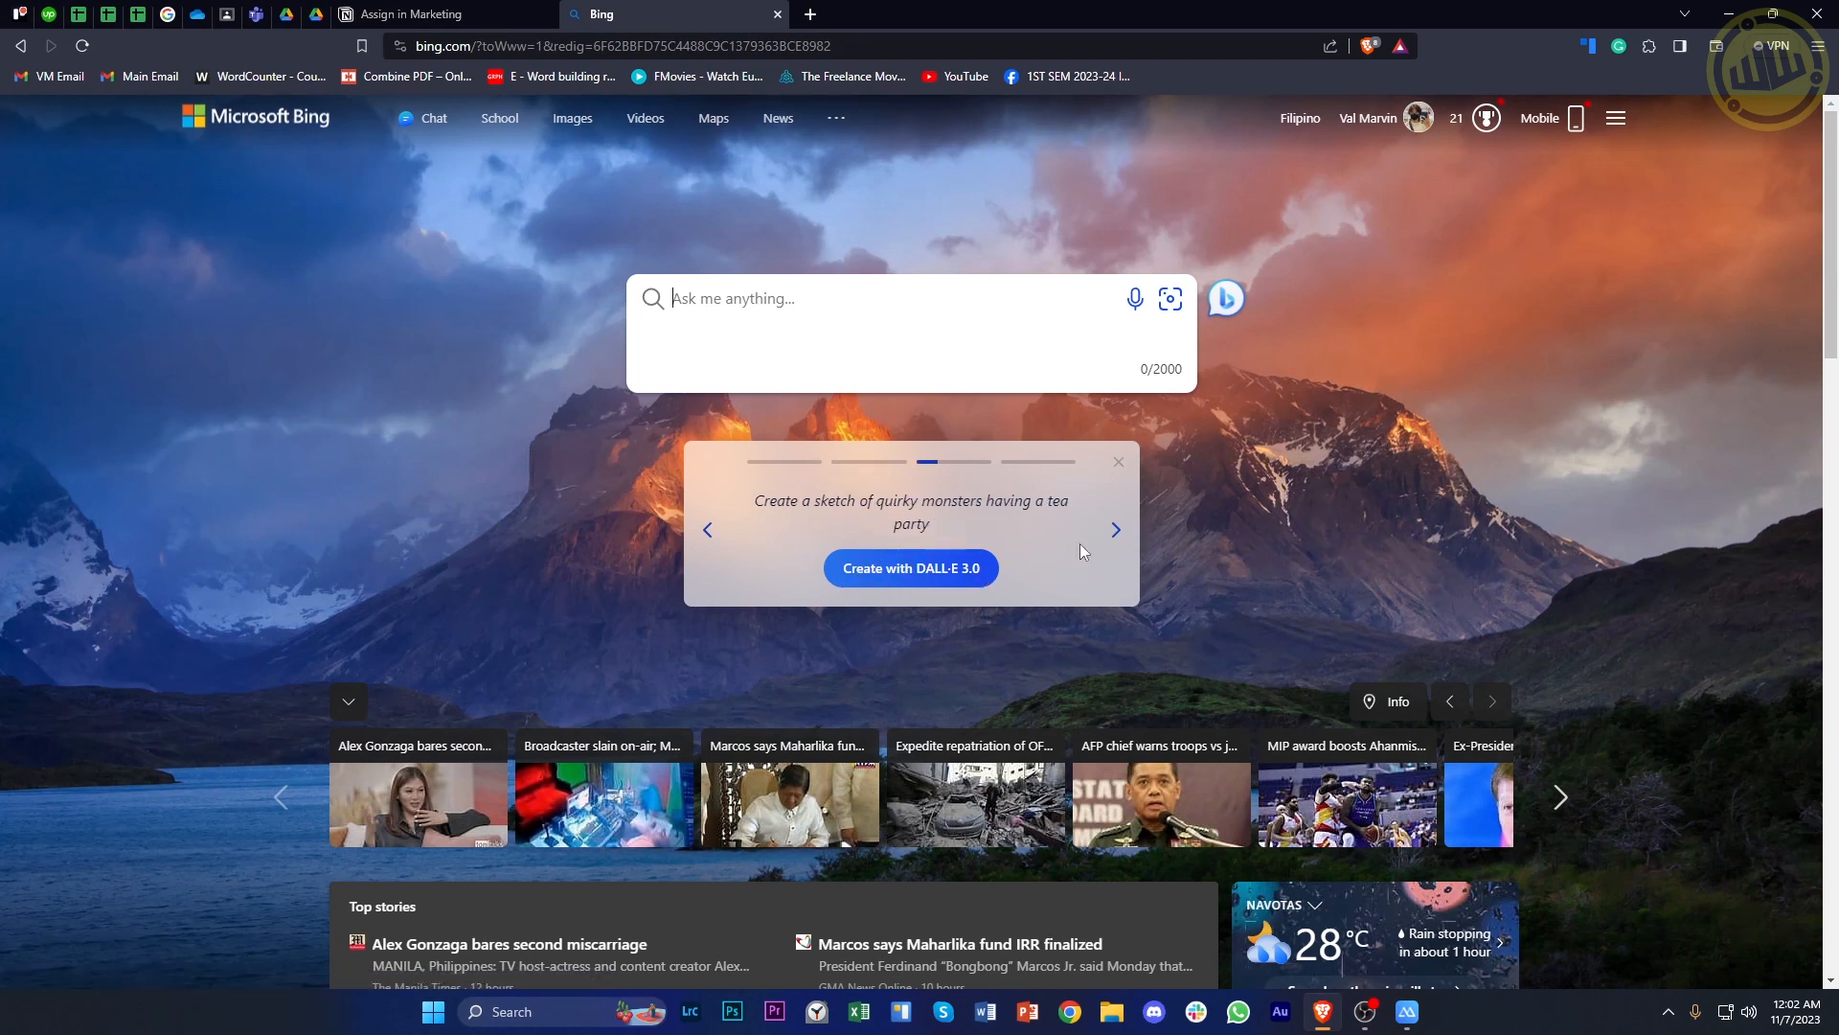
# - Send the quirky-monsters tea-party prompt via 'Create with DALL-E 3' and scroll through the reply
pyautogui.click(909, 568)
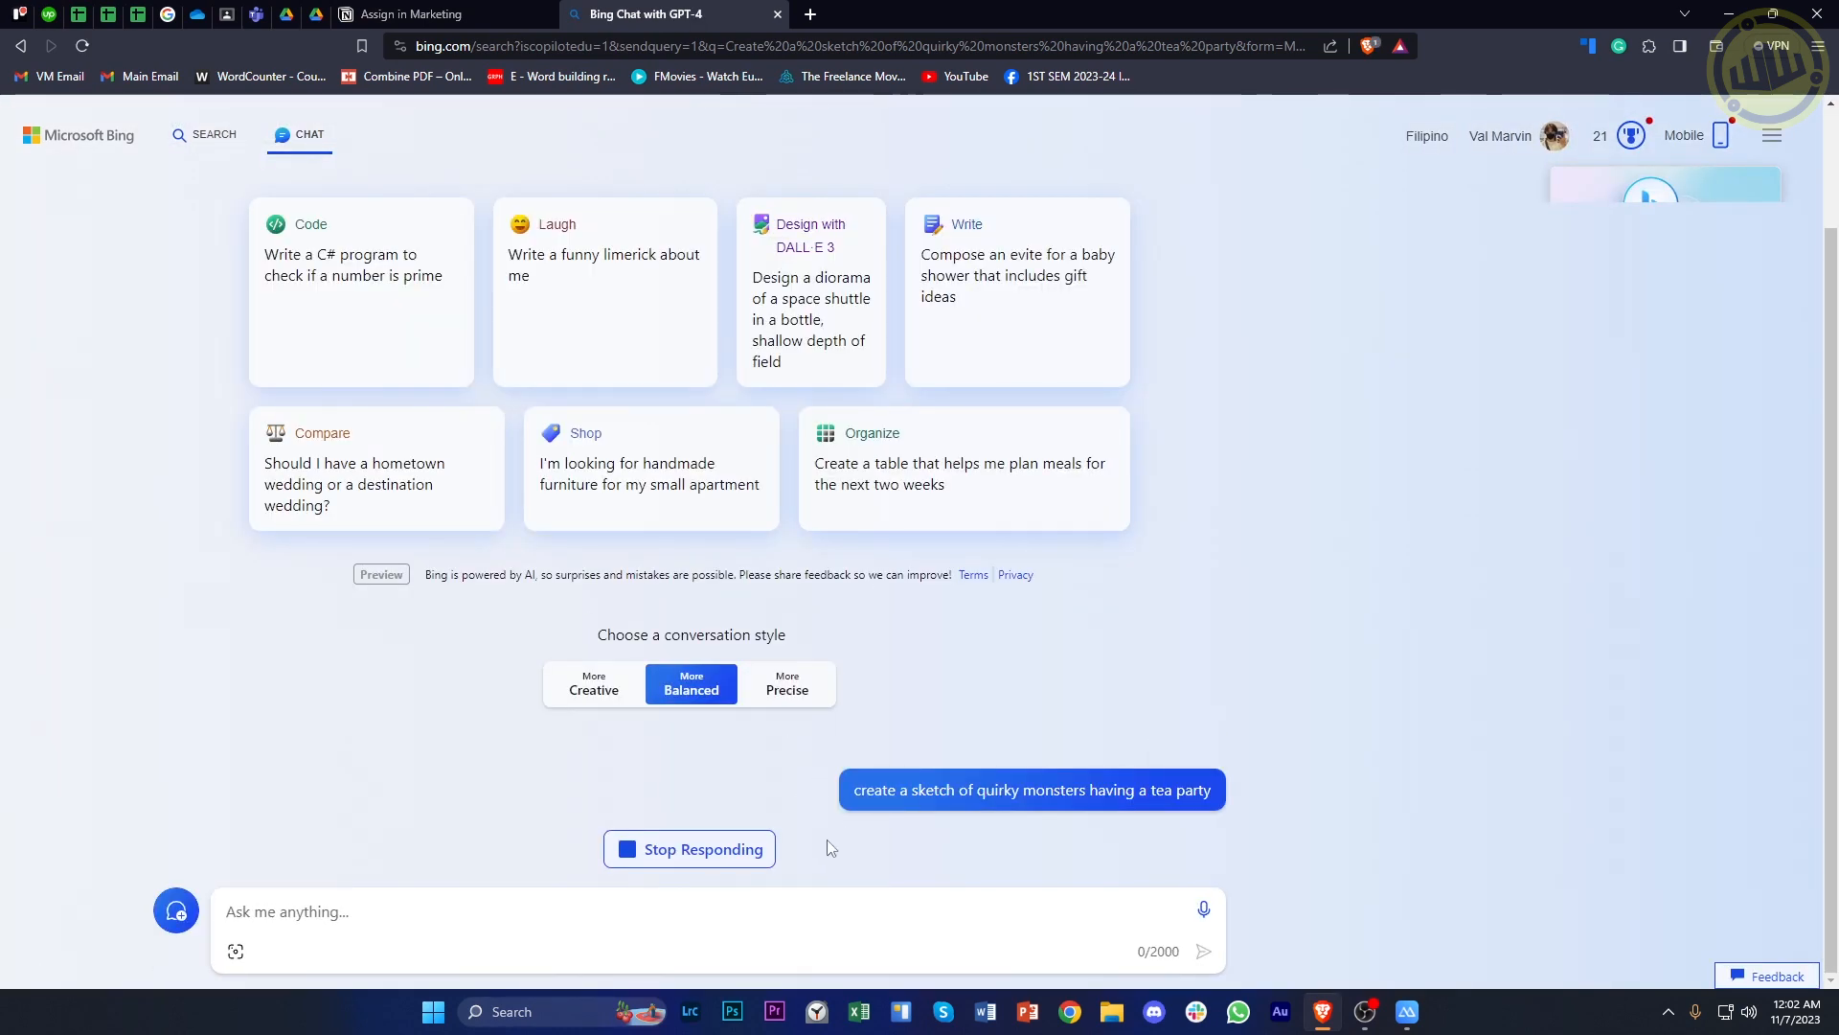
pyautogui.scroll(-3)
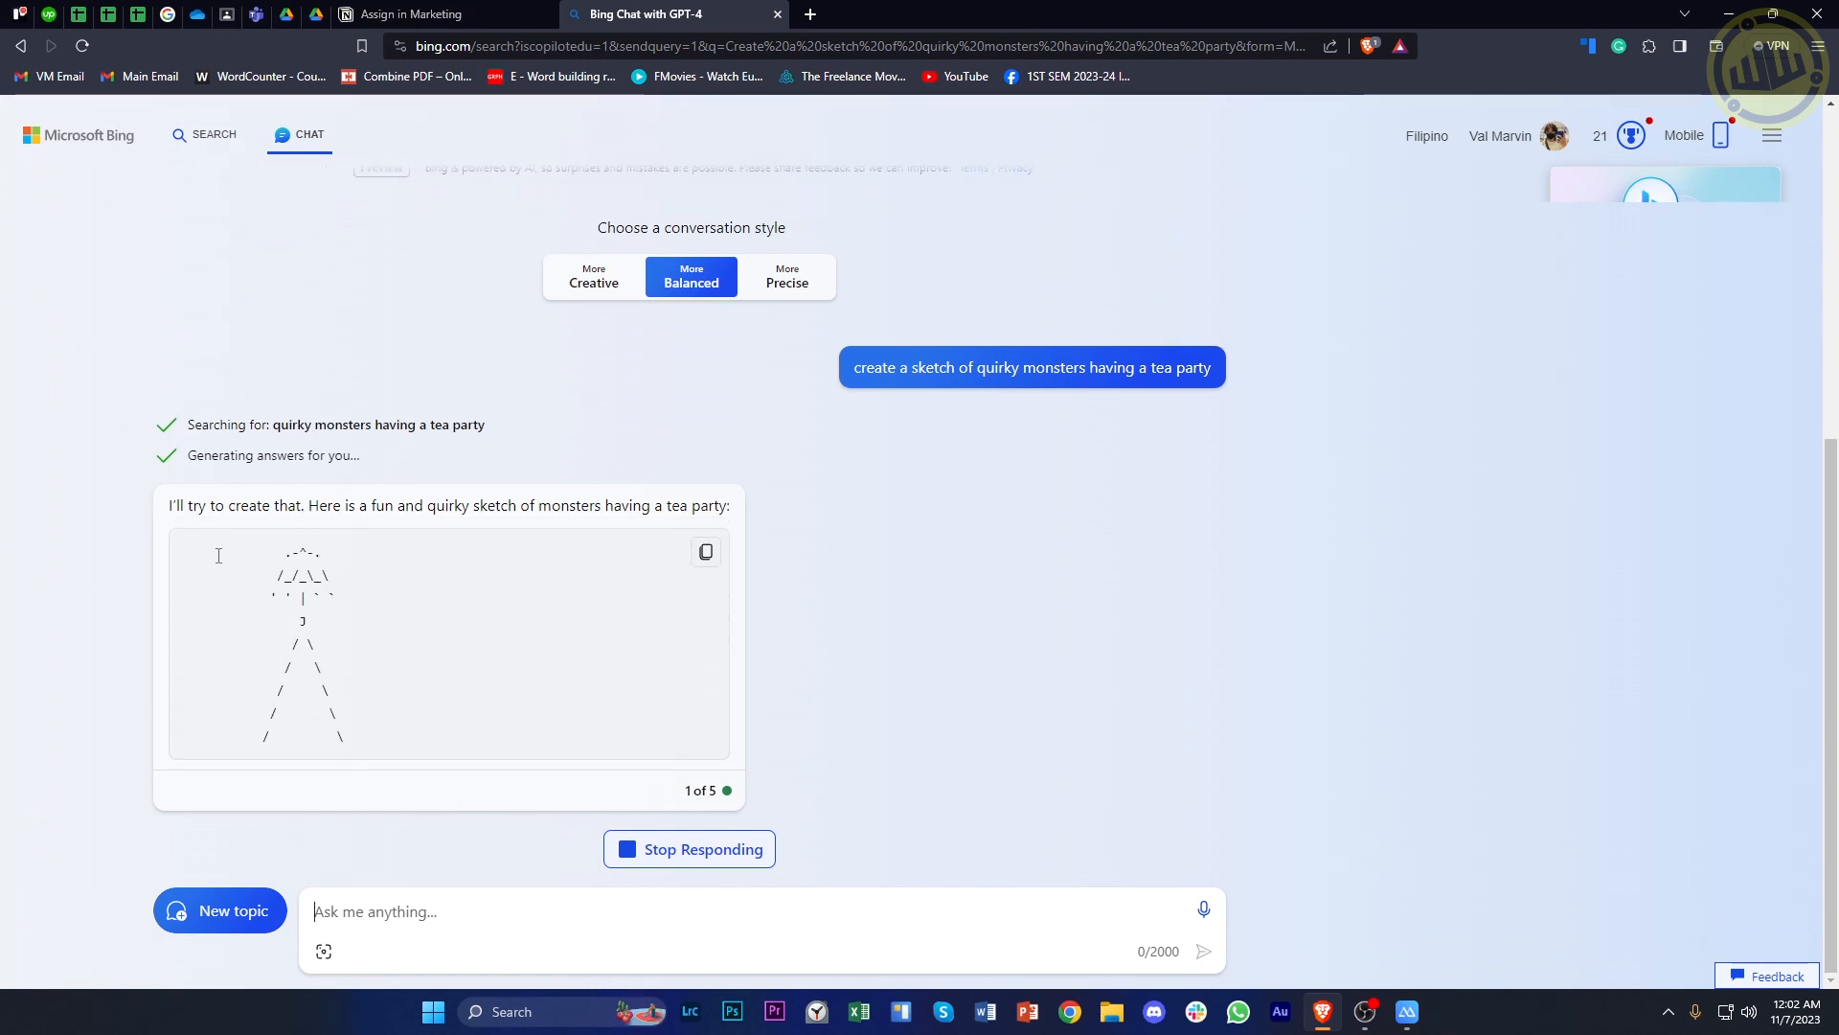
pyautogui.scroll(-3)
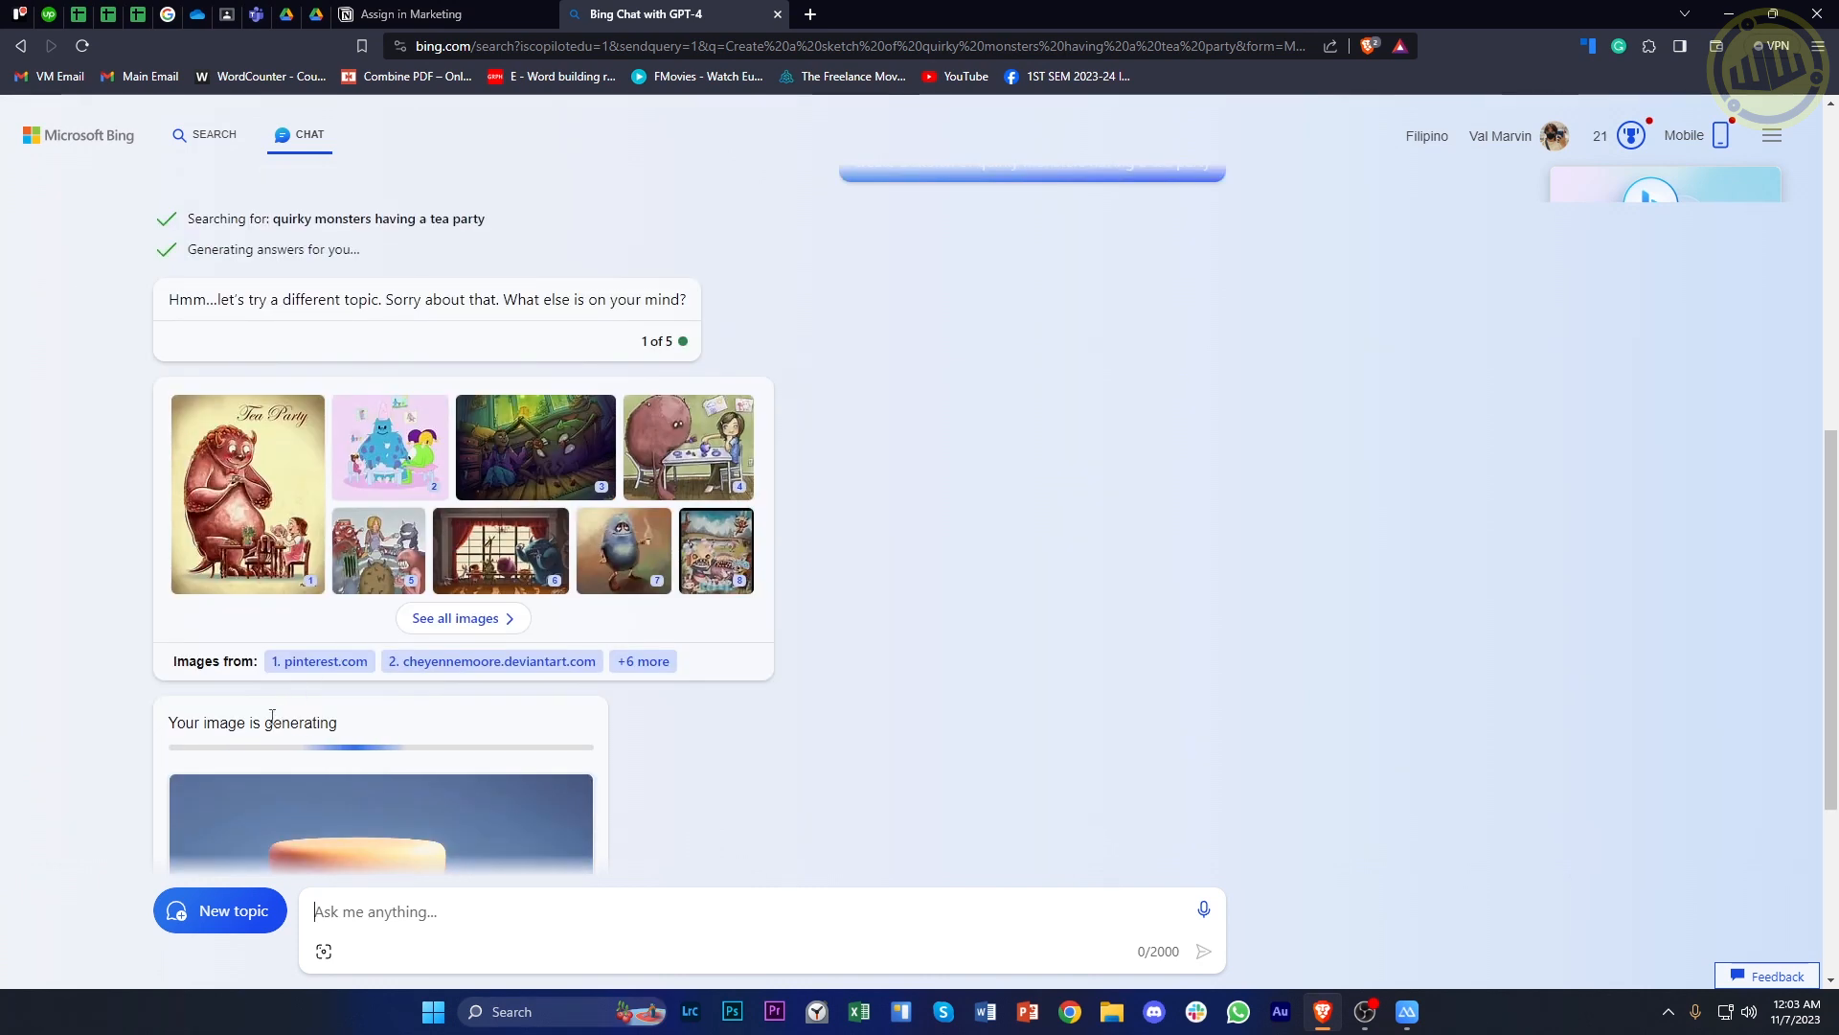
pyautogui.scroll(-3)
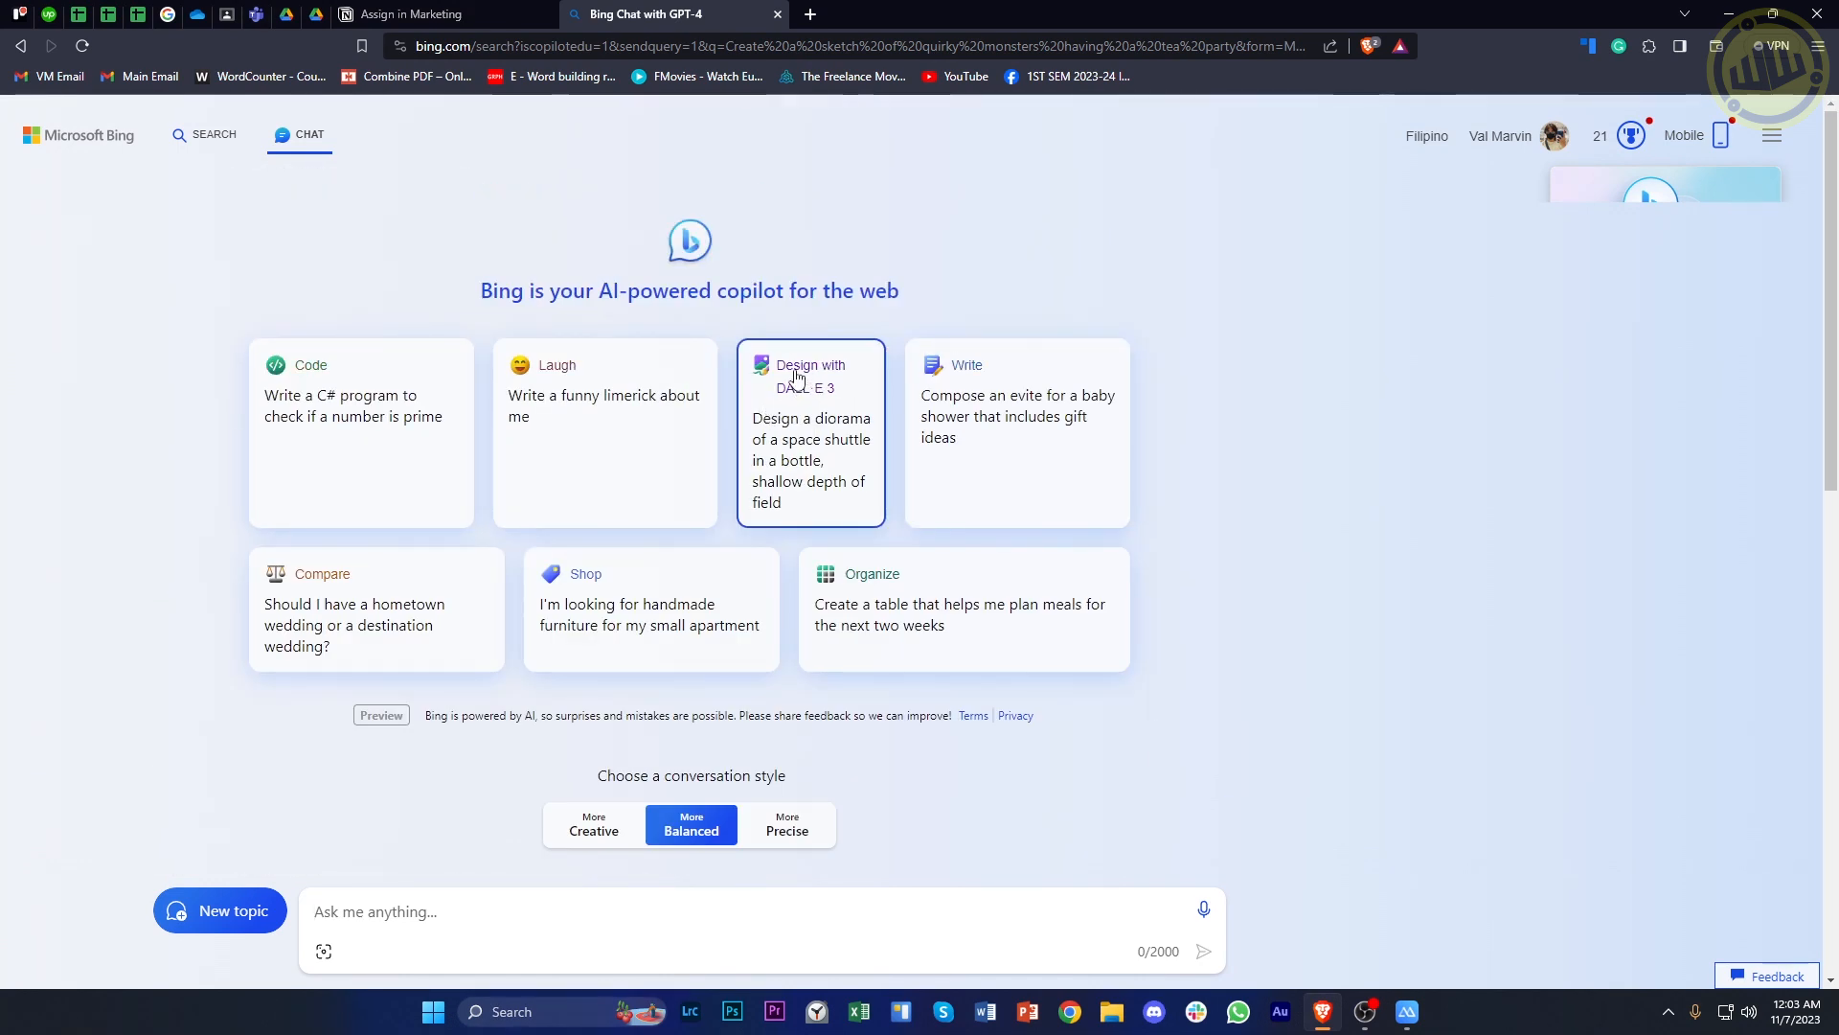
pyautogui.moveTo(762, 447)
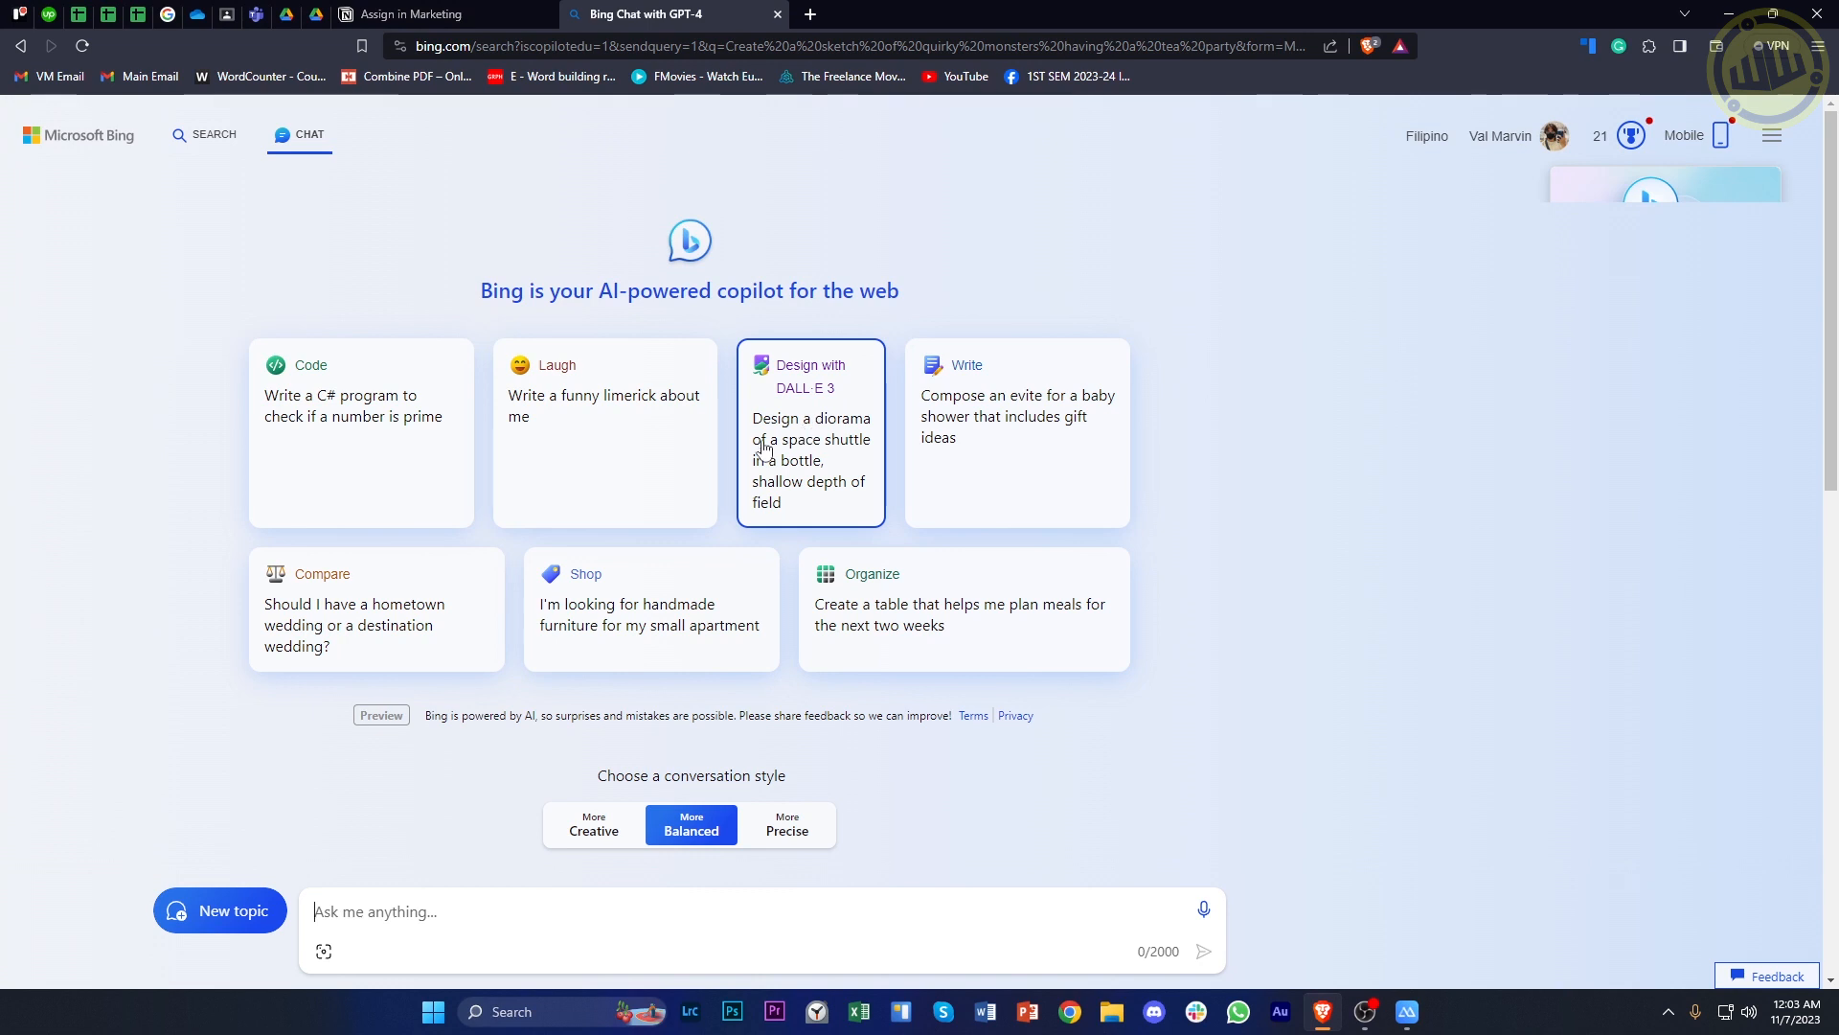
# - Send the 'Design with DALL-E 3' space-shuttle-in-a-bottle diorama prompt
pyautogui.click(810, 432)
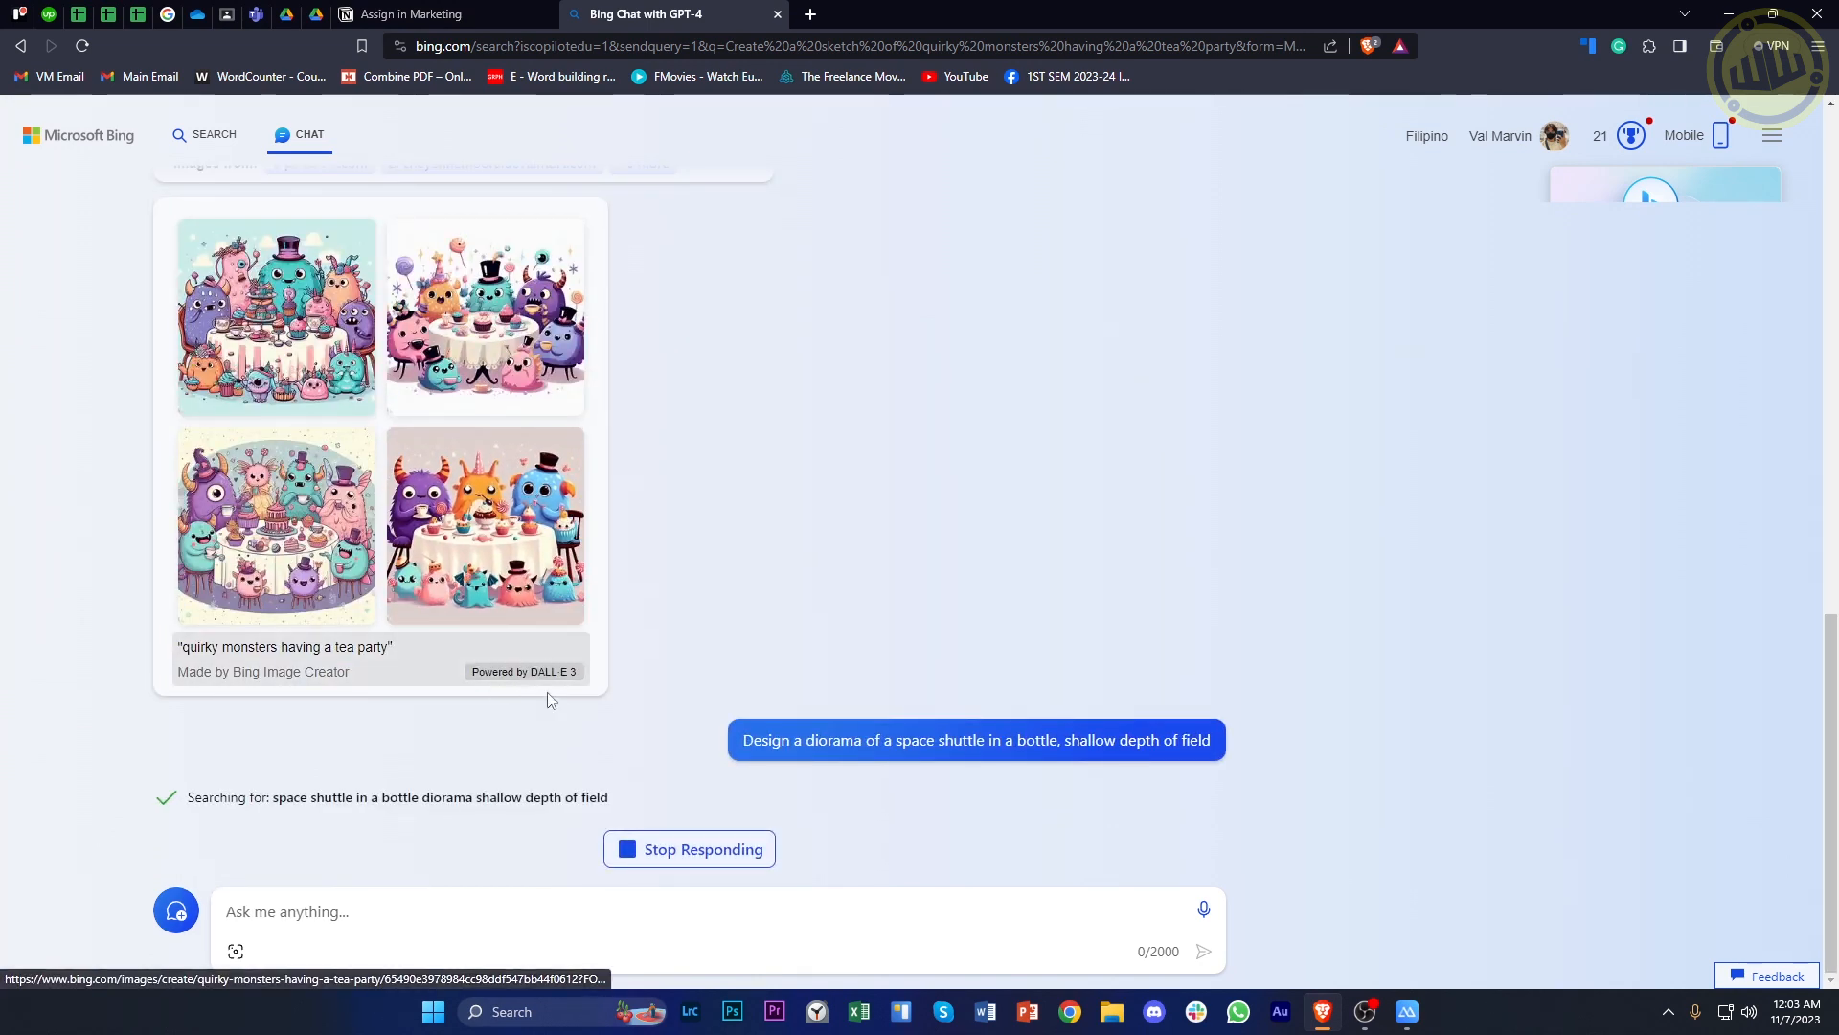
pyautogui.scroll(-3)
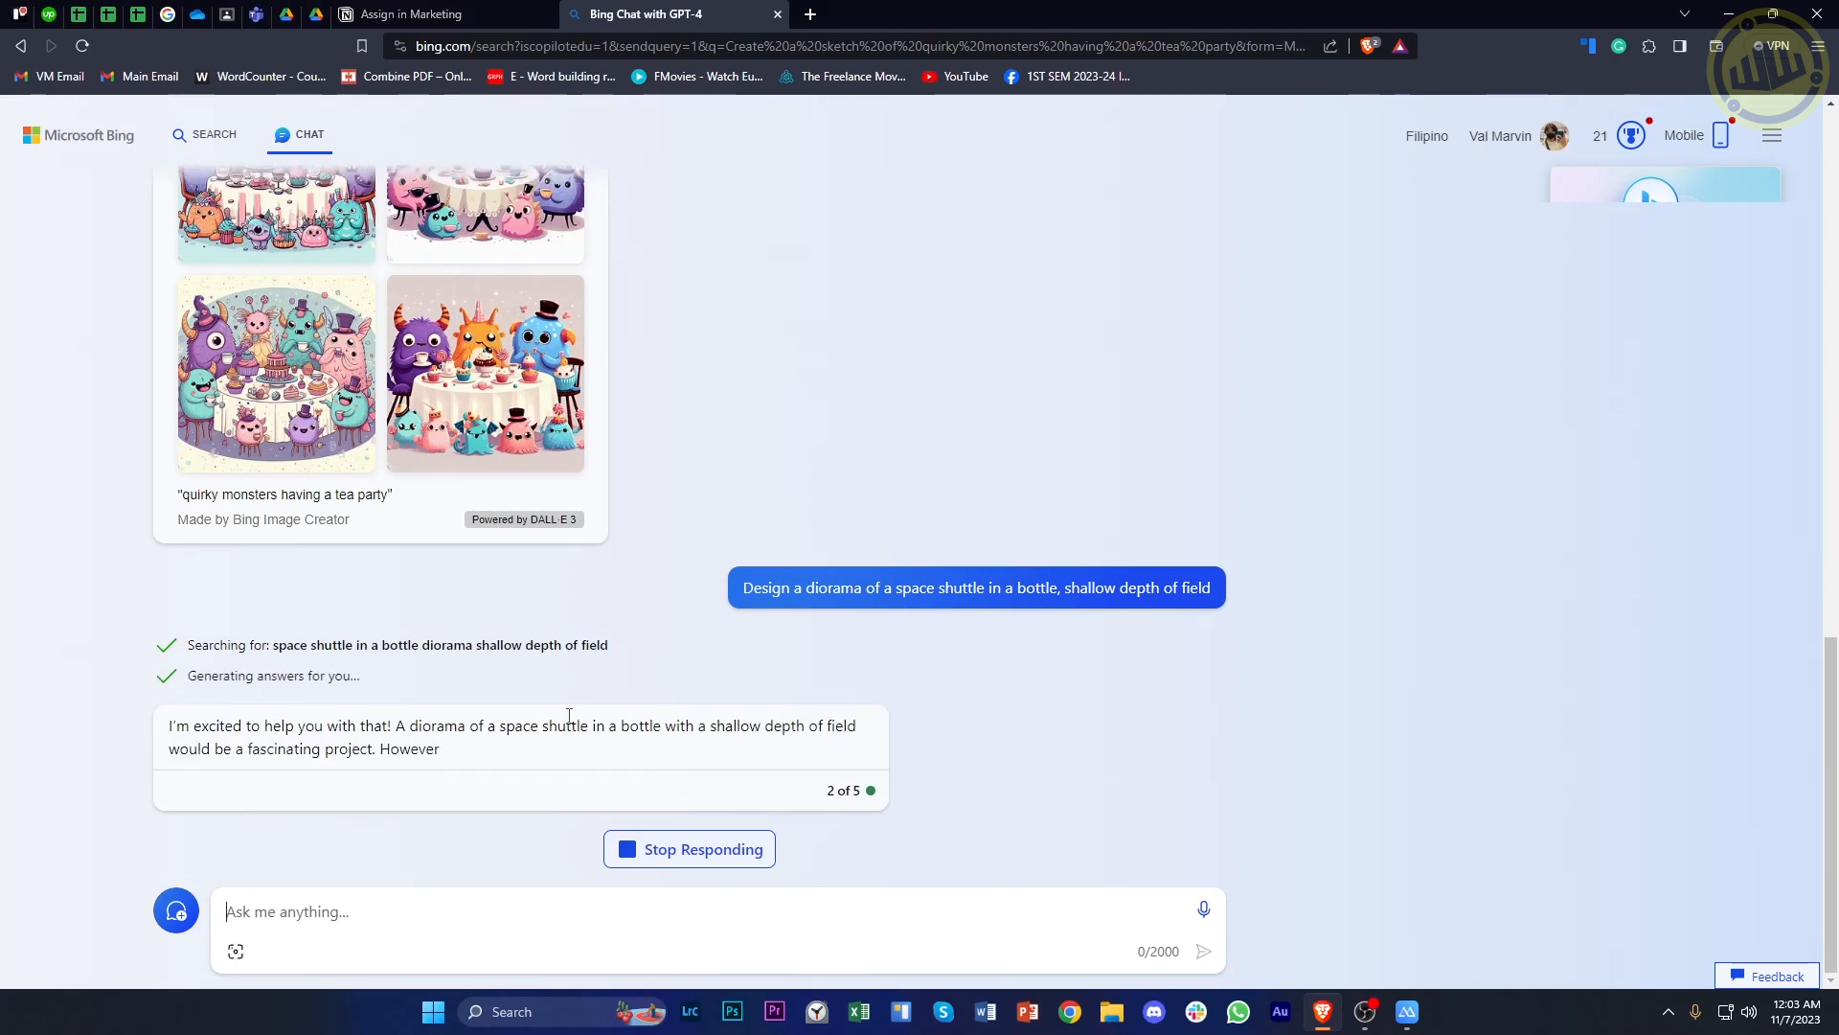